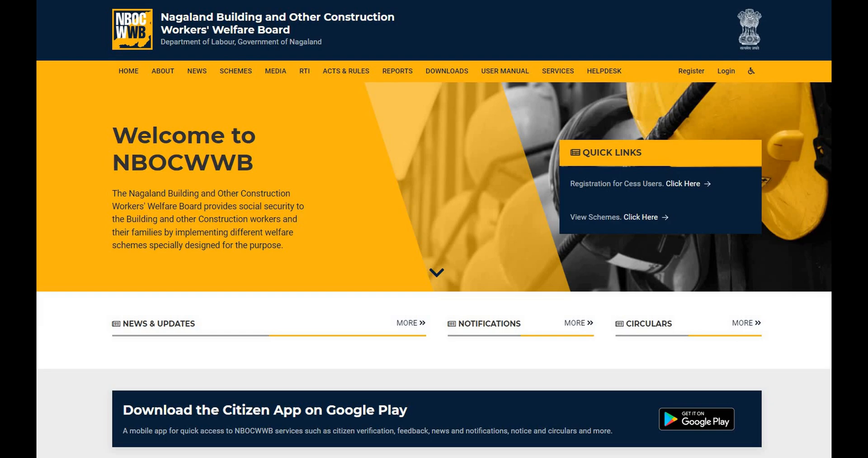
Step: Choose CSC Login from the top-menu Login options
click(726, 71)
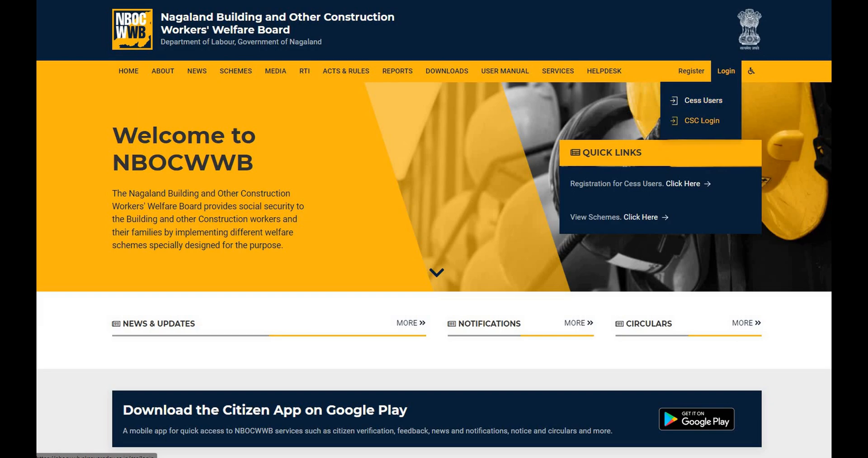
click(702, 120)
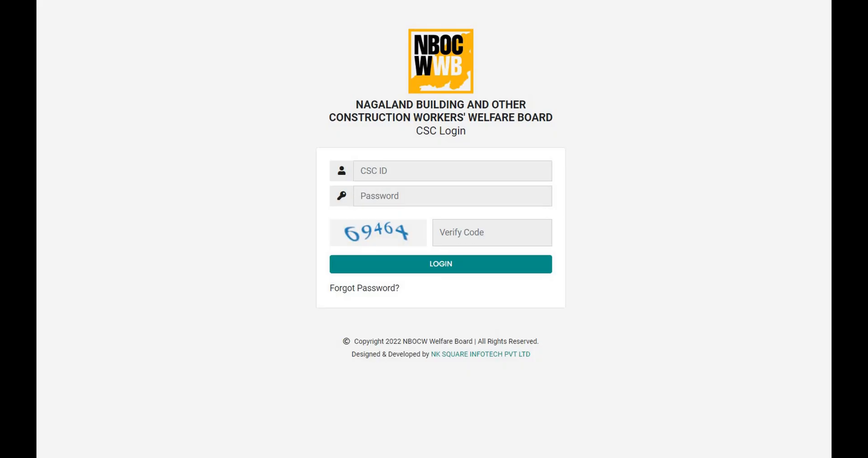
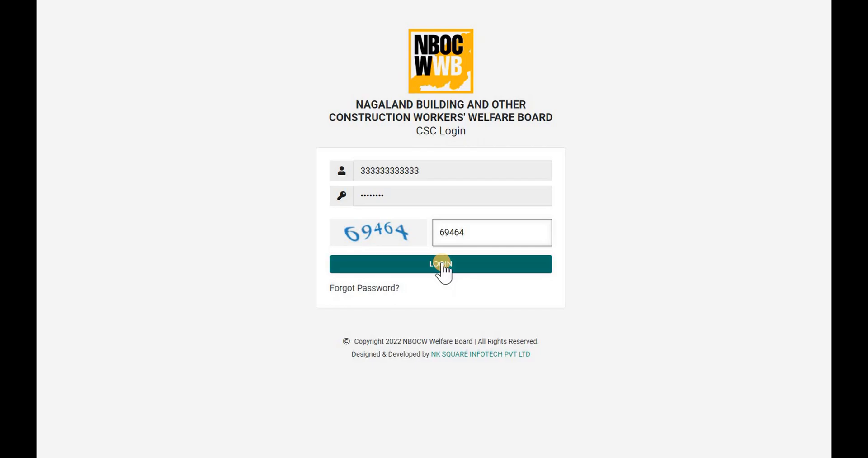
click(441, 264)
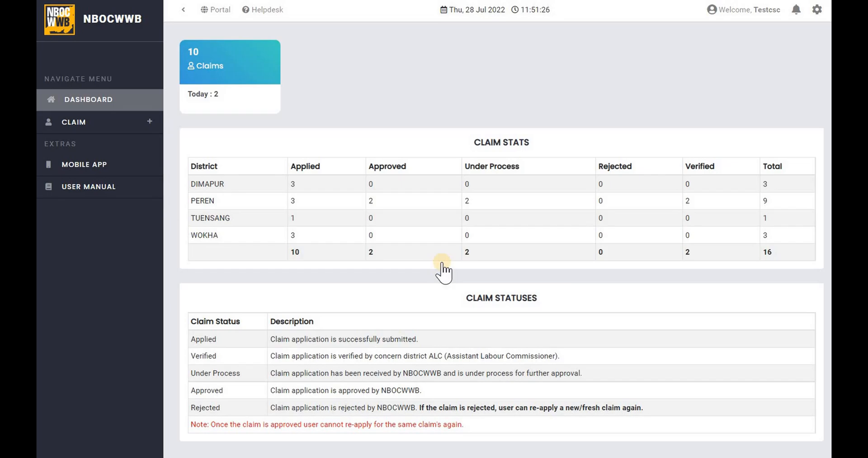
mouse_move(335, 256)
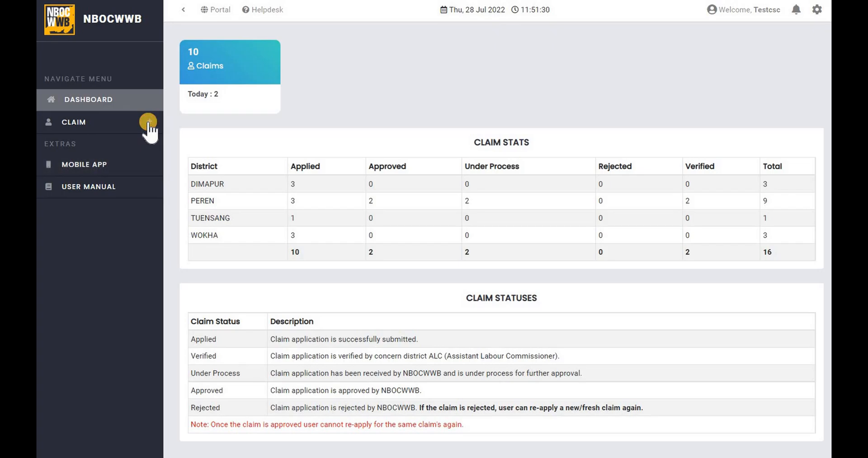
Step: Expand the CLAIM section and reach the Beneficiary Scholarship claim form
click(74, 122)
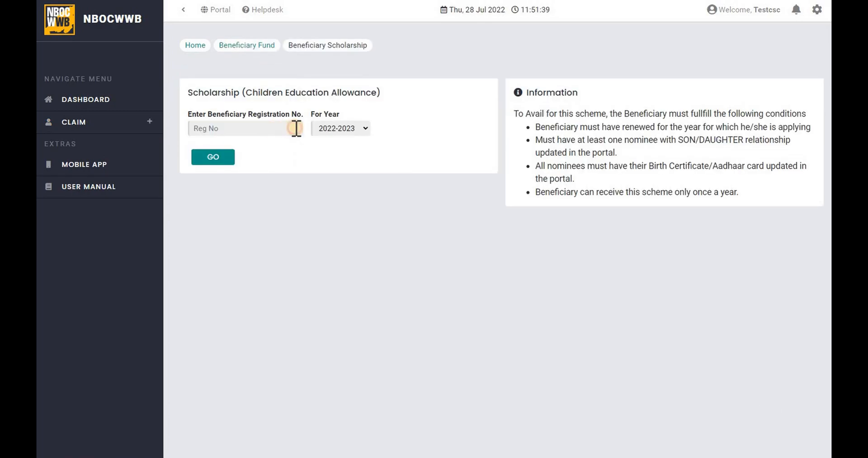
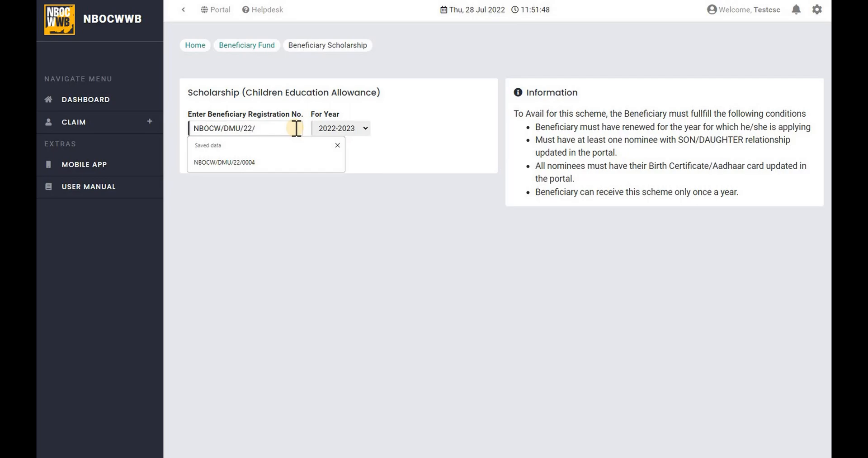
Step: Enter registration number NBOCW/DMU/22…, pick the saved match and verify for year 2022-2023 via GO
click(224, 162)
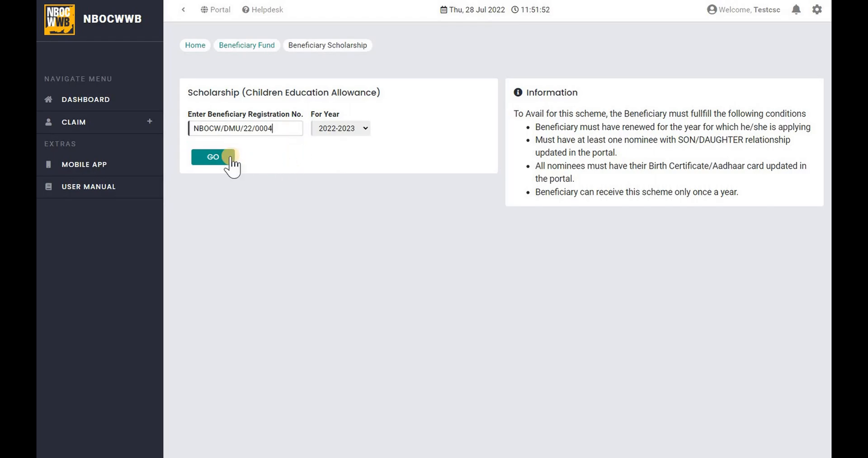
click(214, 157)
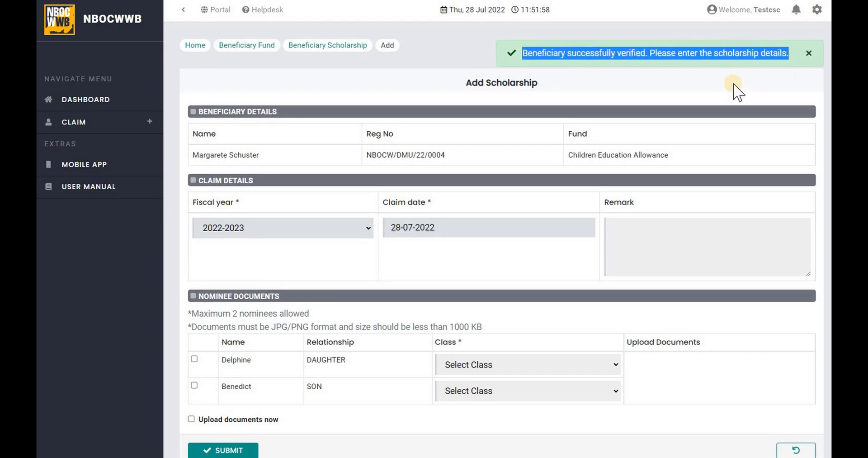
mouse_move(687, 102)
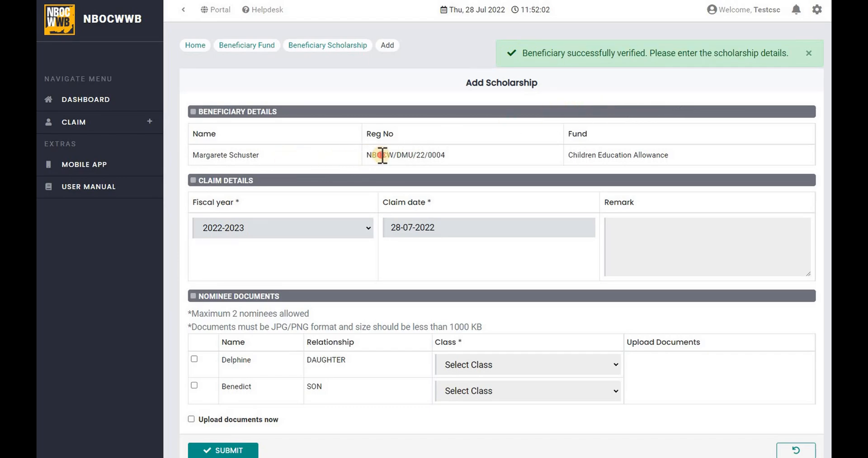
Step: Fill the Claim Details remark with "Apply Scholarship Scheme"
double_click(380, 154)
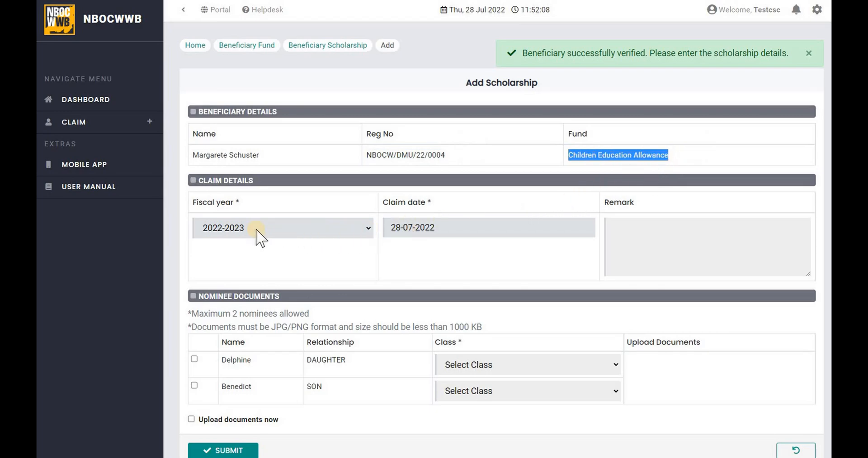
click(625, 230)
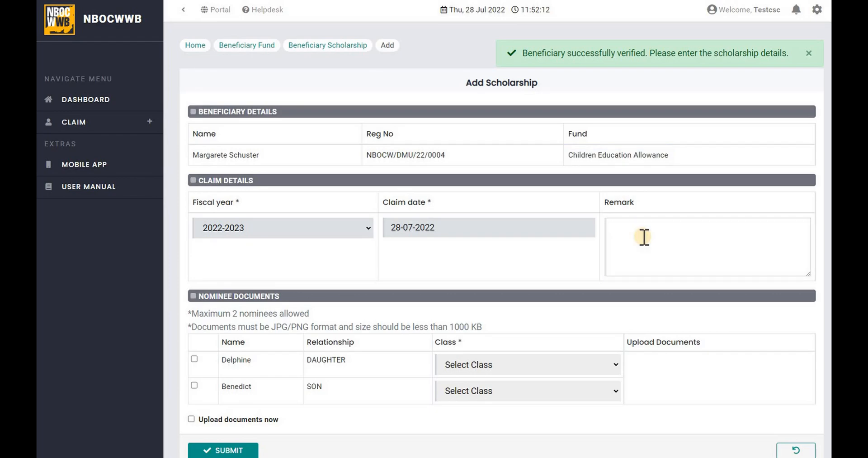
text(Appl)
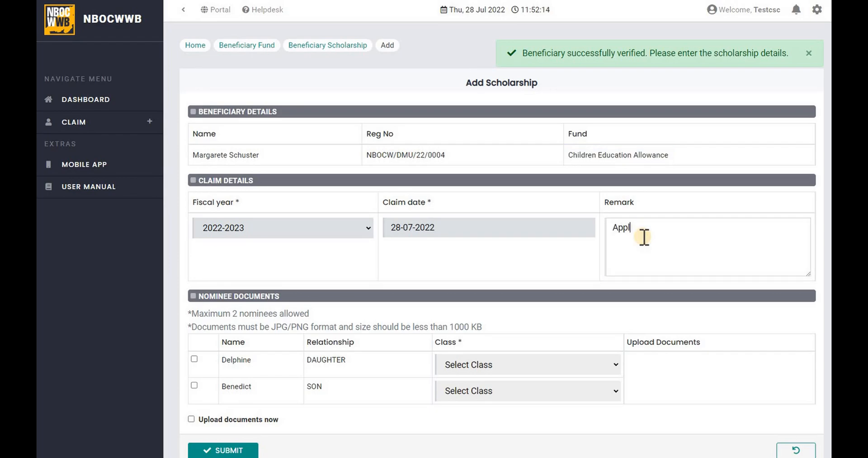
text(y)
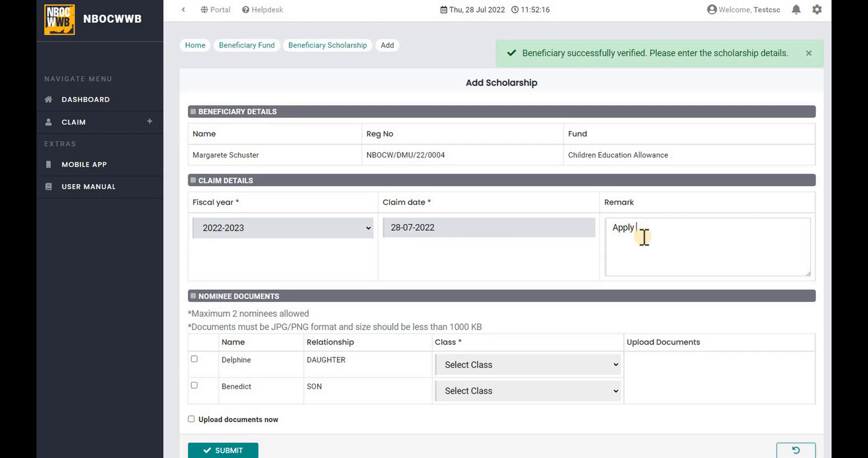
text(Scho)
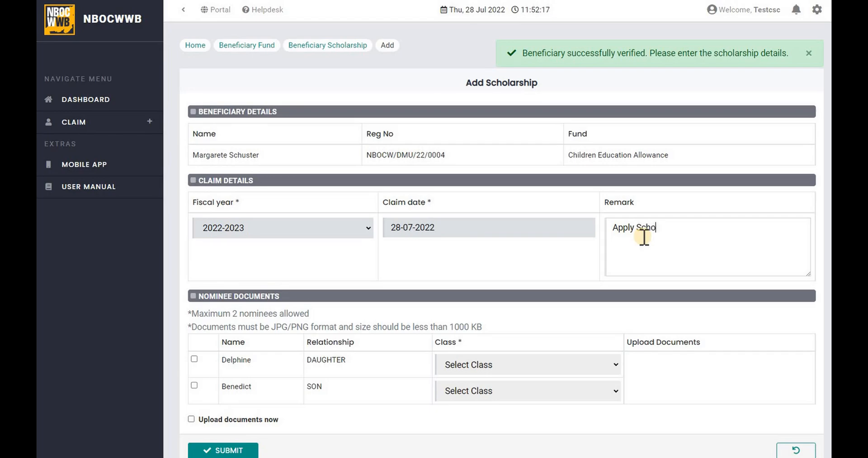
text(larship)
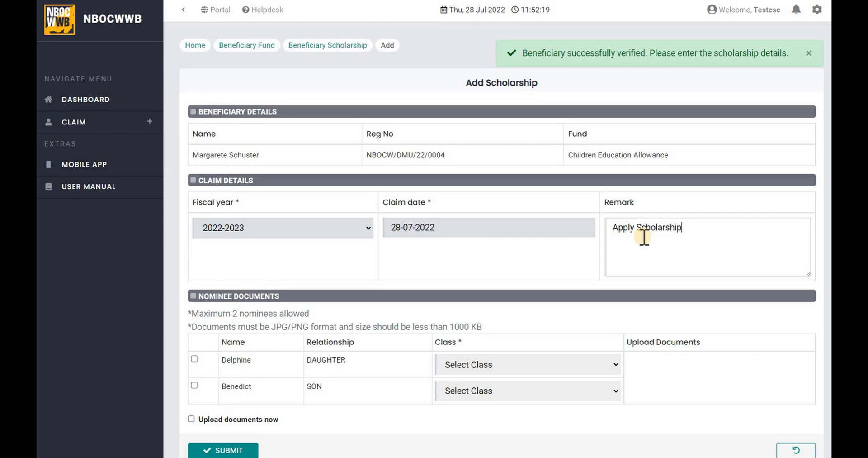
text(Scheme)
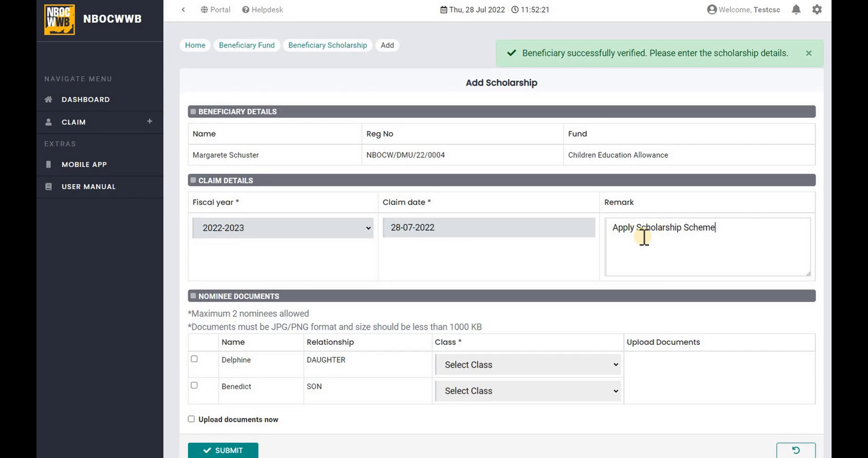
mouse_move(507, 288)
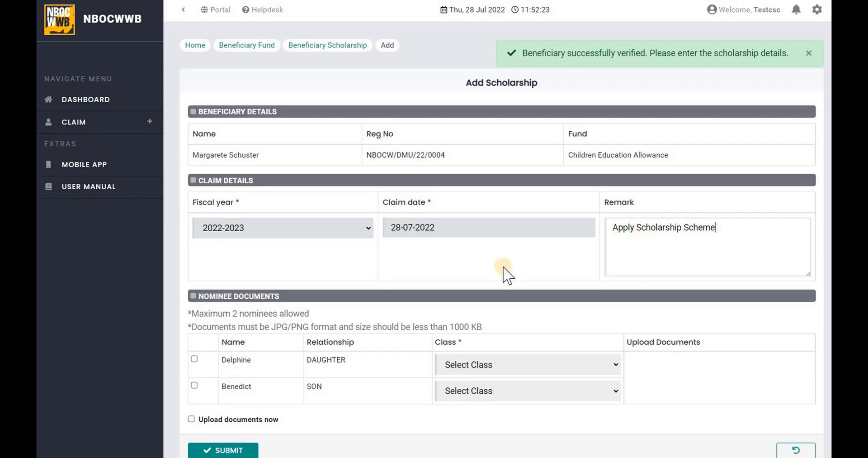
Step: Tick both nominee rows and assign the daughter Class 1 and the son Class 3
scroll(down, 3)
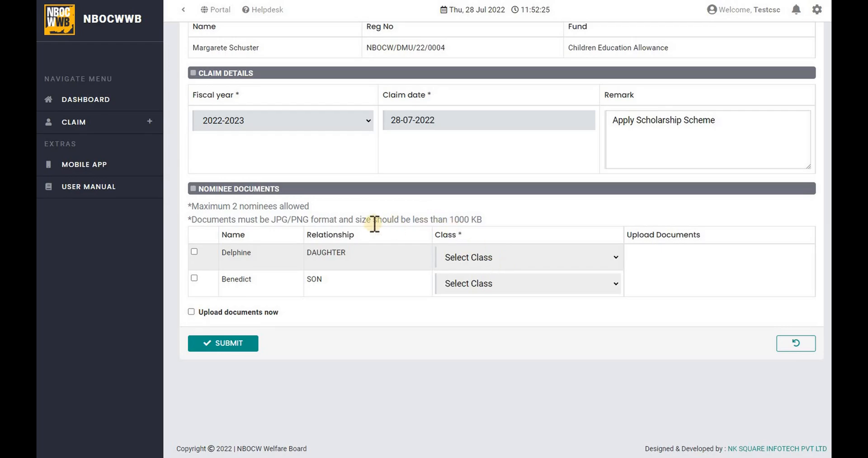
mouse_move(196, 206)
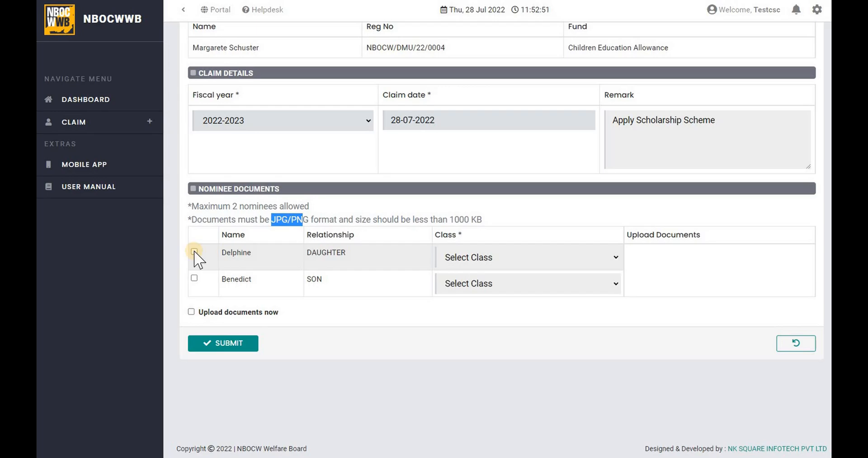
click(194, 251)
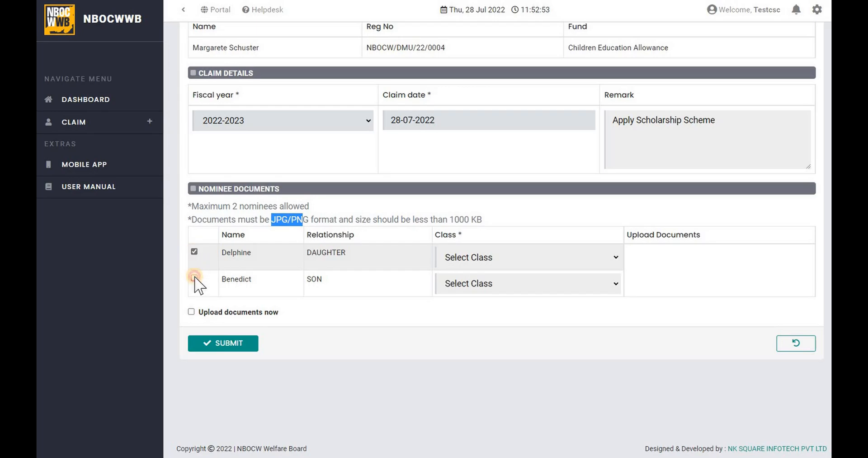
click(195, 277)
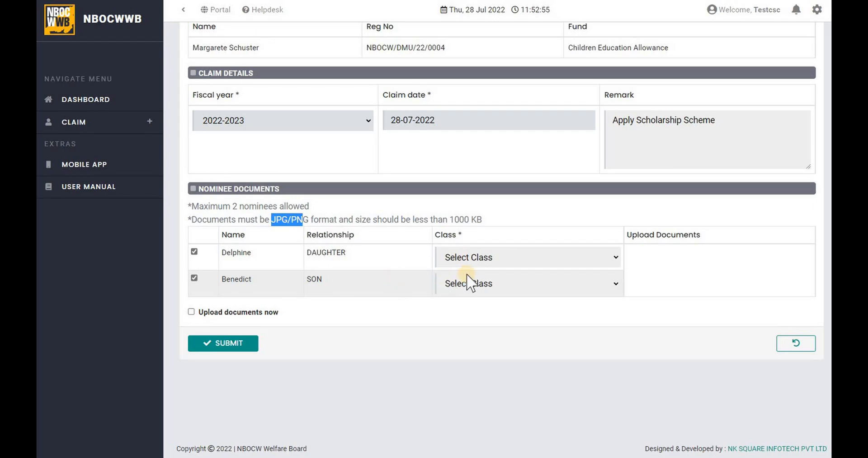
click(528, 257)
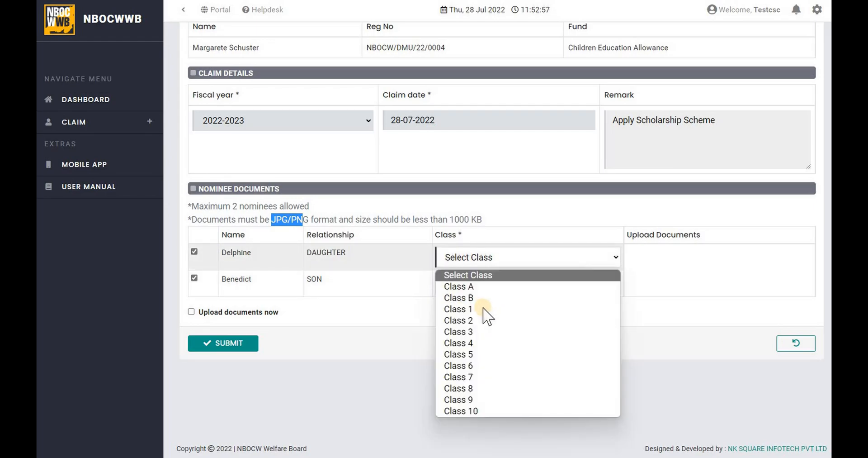
click(458, 309)
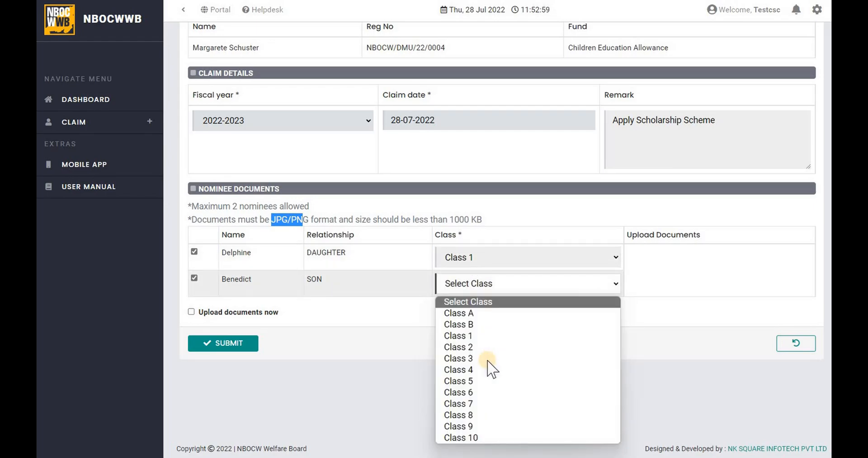
click(458, 358)
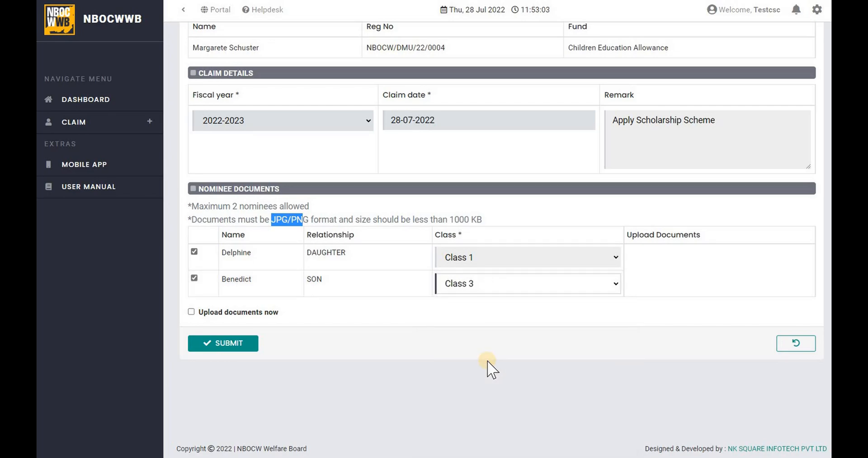
mouse_move(296, 344)
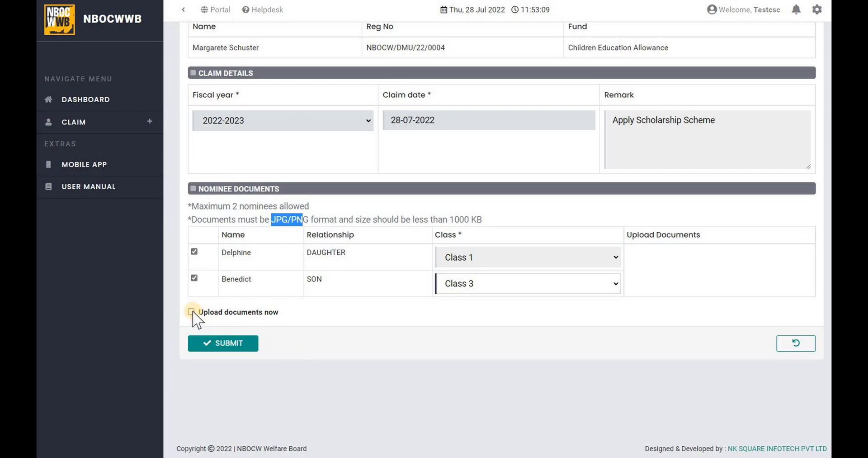
Step: Attach FORM as the daughter's front and back claim forms and CR as her ID card and results
click(192, 312)
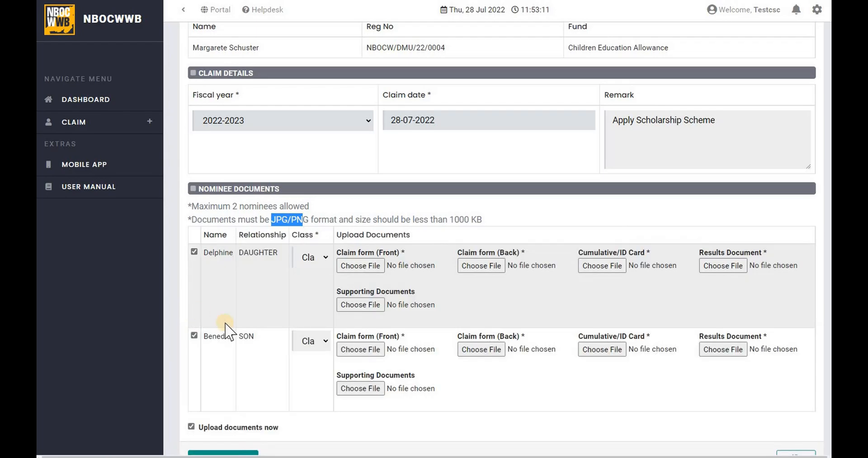
scroll(down, 3)
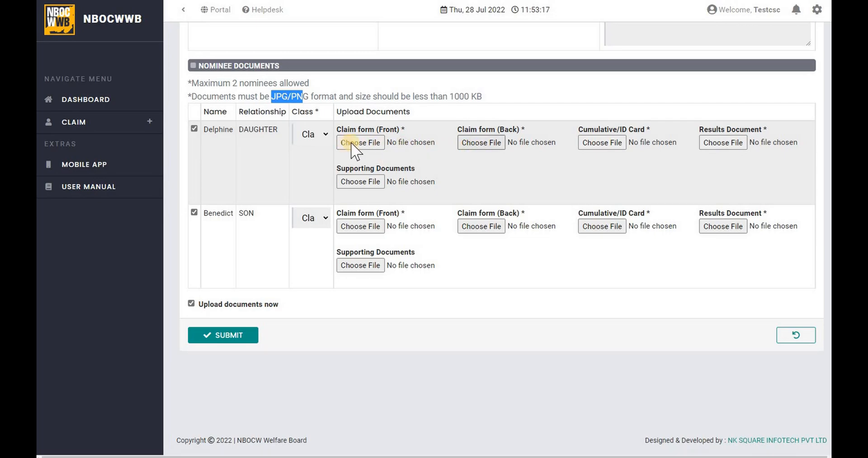
mouse_move(268, 308)
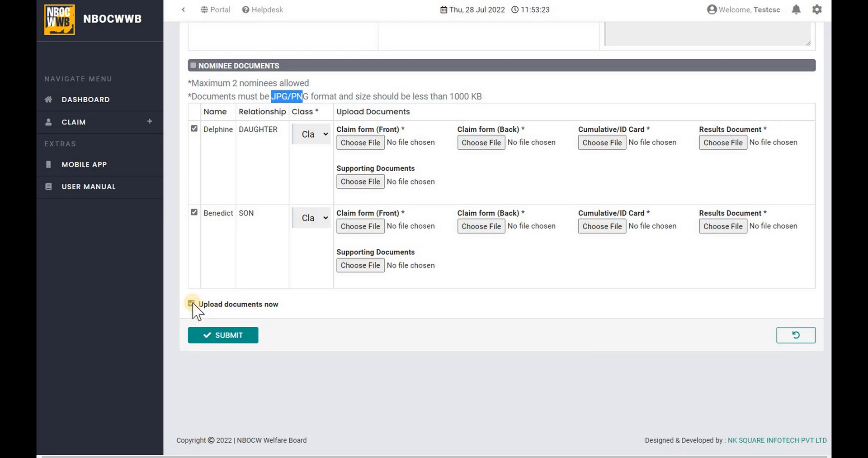
click(191, 304)
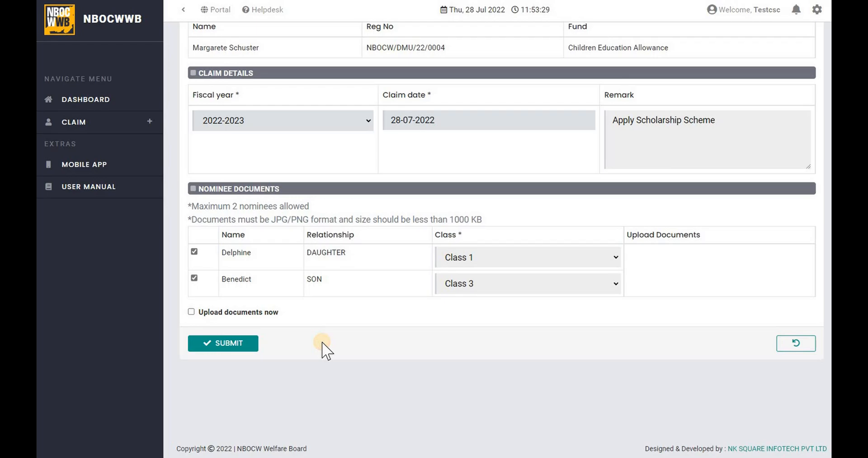
mouse_move(353, 319)
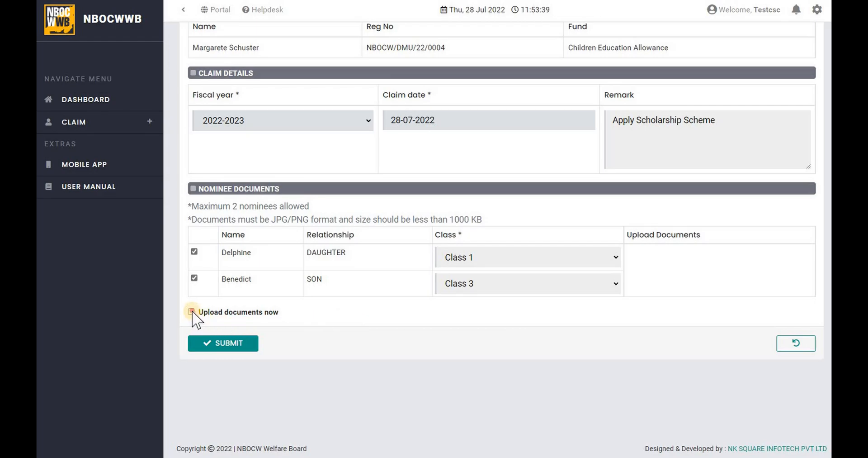
click(191, 312)
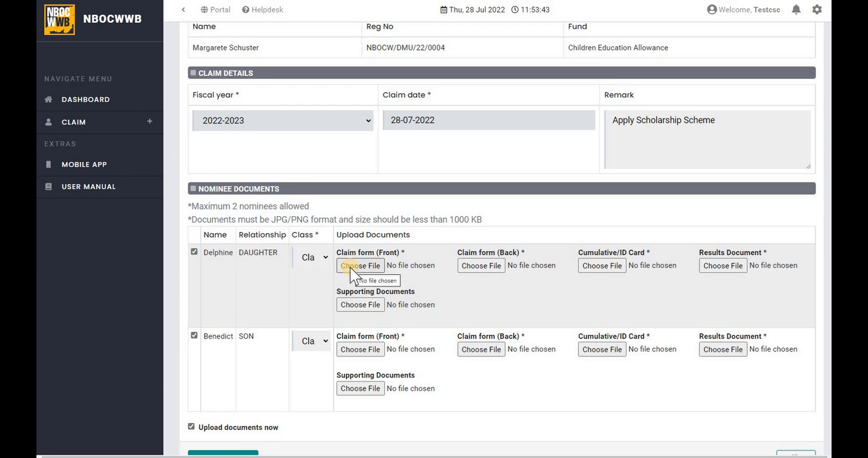
click(360, 266)
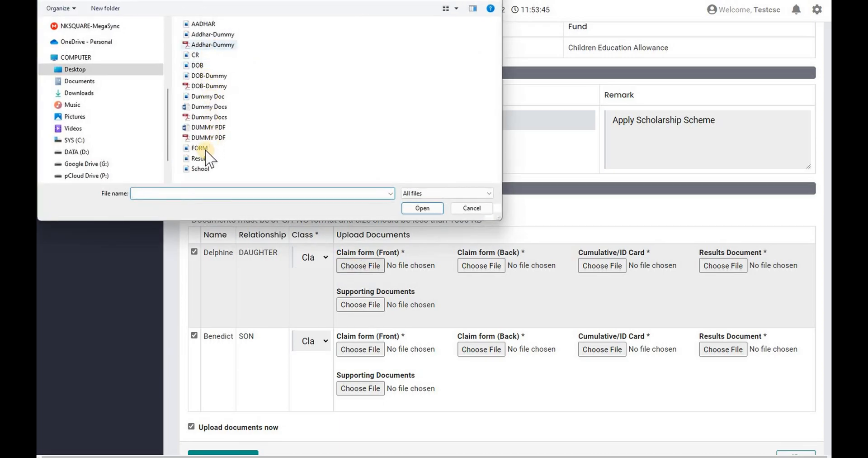
double_click(198, 148)
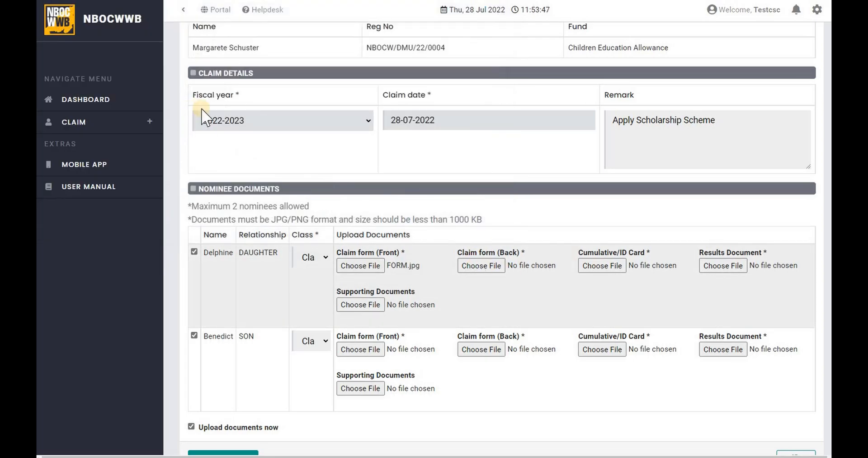
click(602, 265)
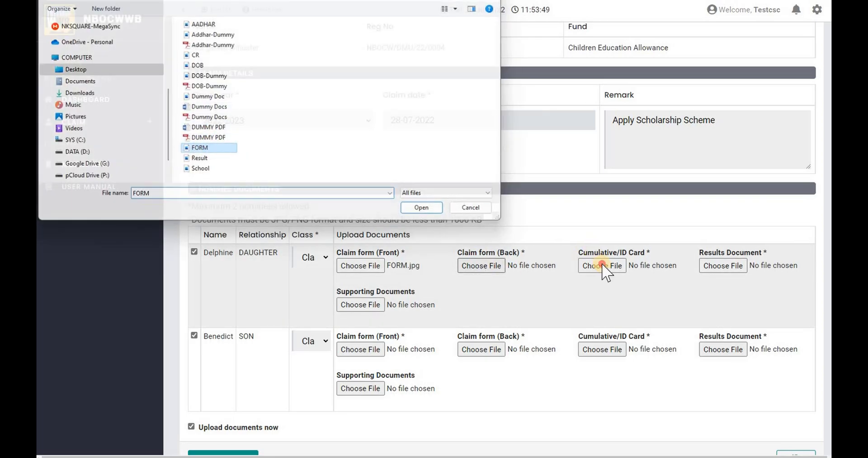
click(422, 208)
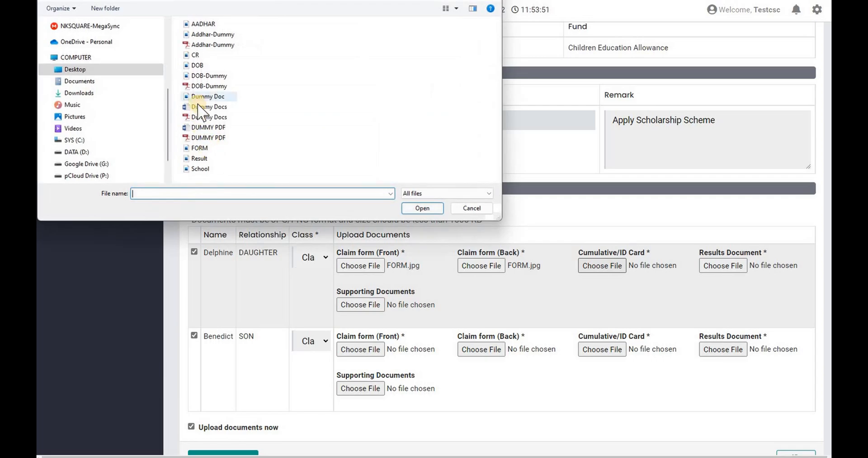
click(196, 55)
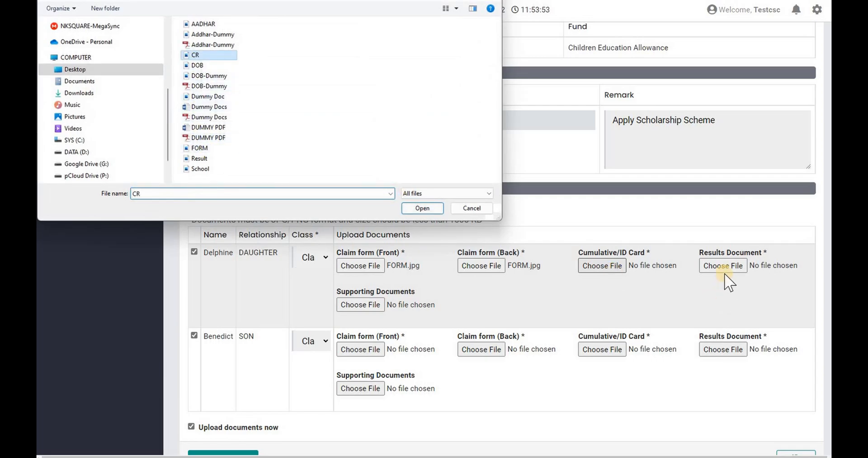
click(423, 208)
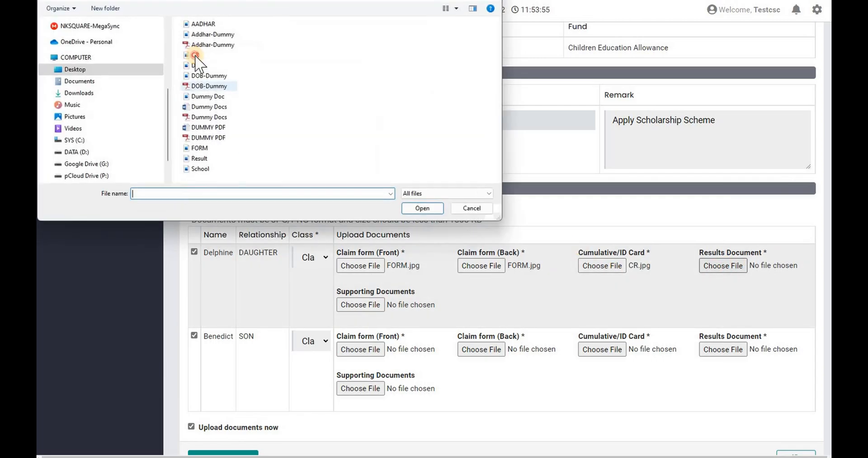
click(422, 208)
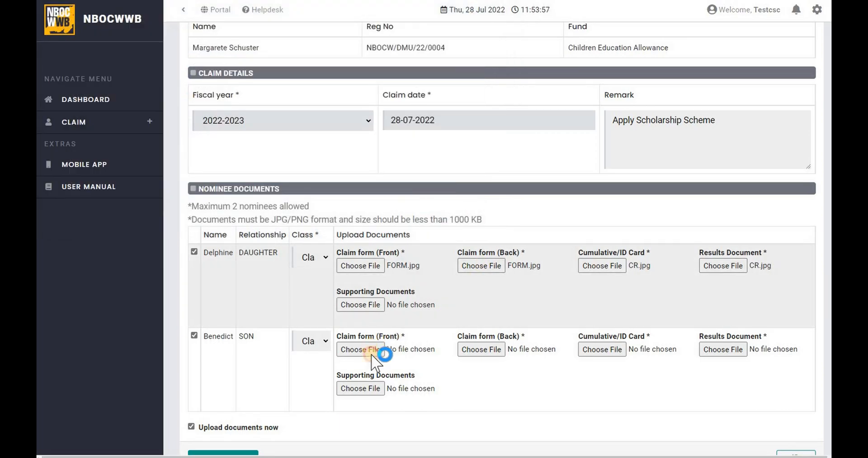
Step: Attach the son's claim forms and ID card, replace the daughter's results with DOB-Dummy, and add Dummy Doc as the son's supporting document
click(361, 348)
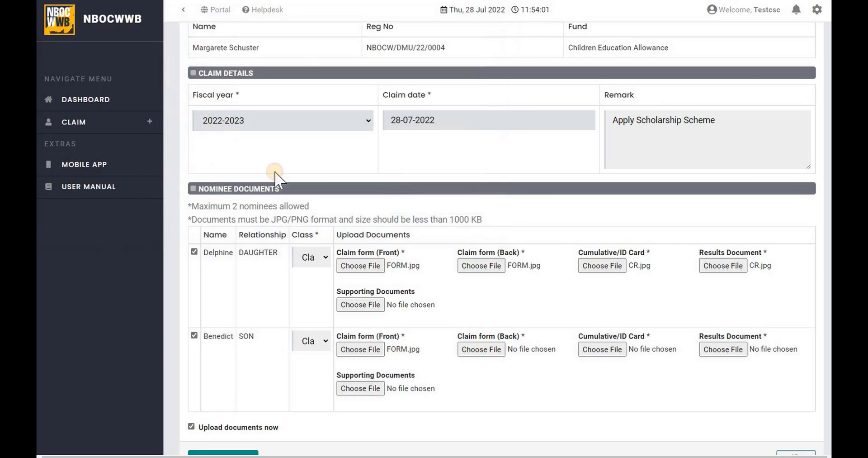
click(481, 349)
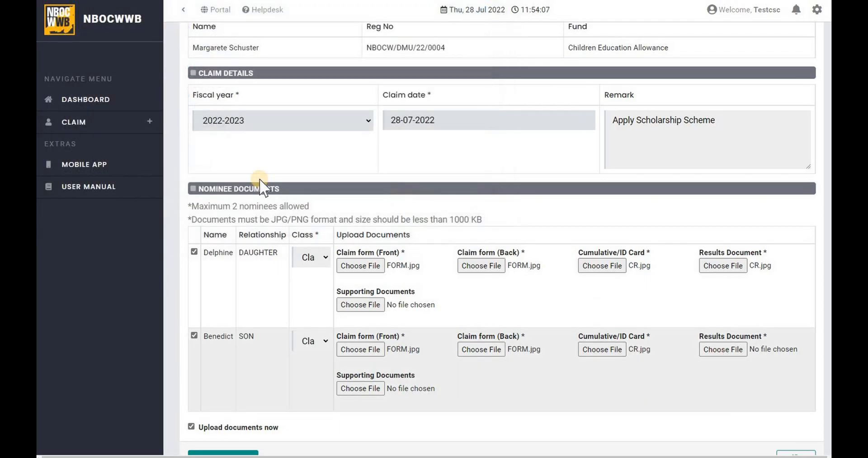
click(723, 349)
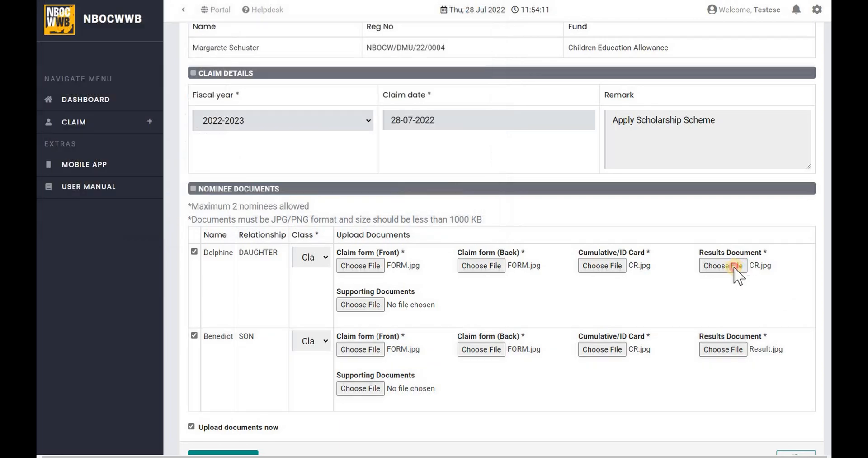
click(723, 266)
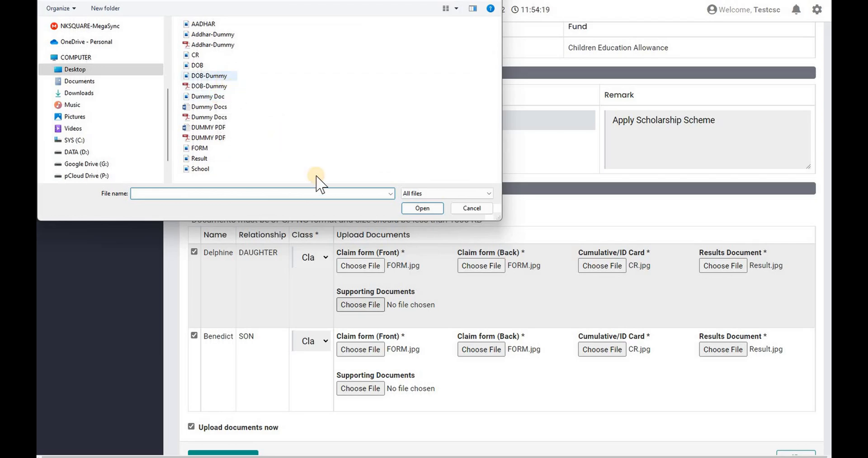
click(209, 75)
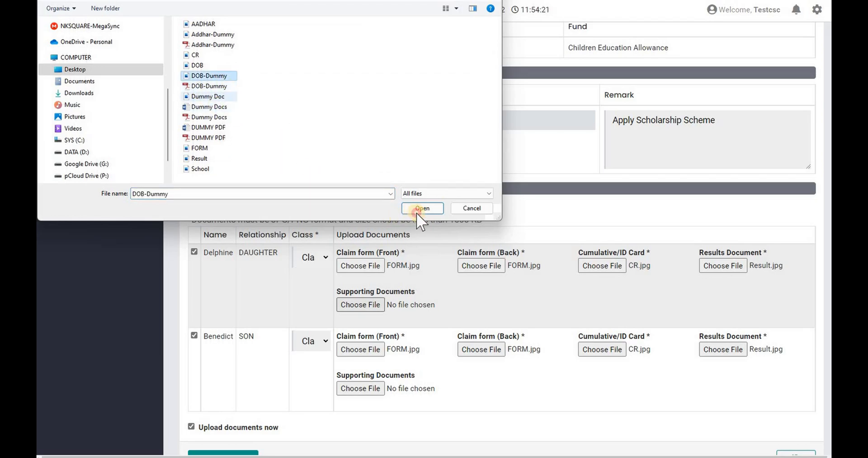
click(422, 208)
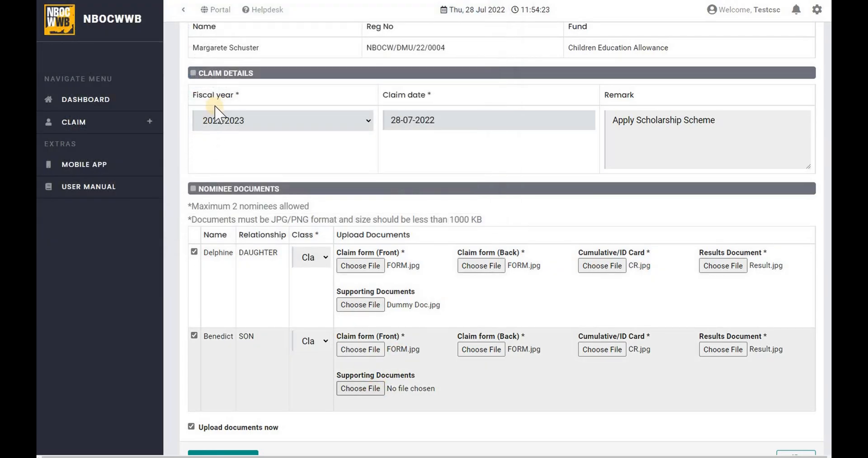
click(361, 305)
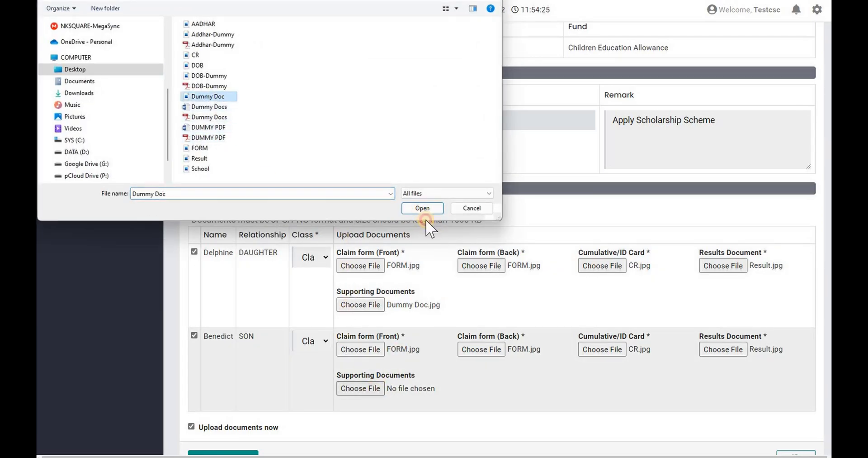
click(423, 208)
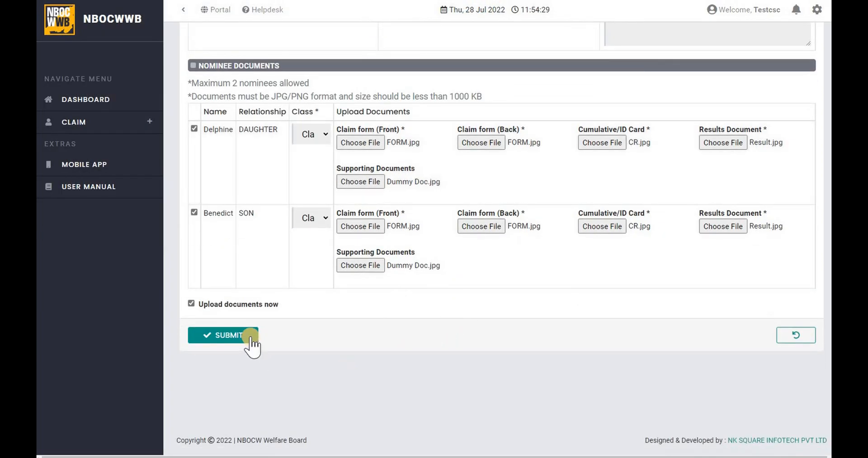
mouse_move(250, 341)
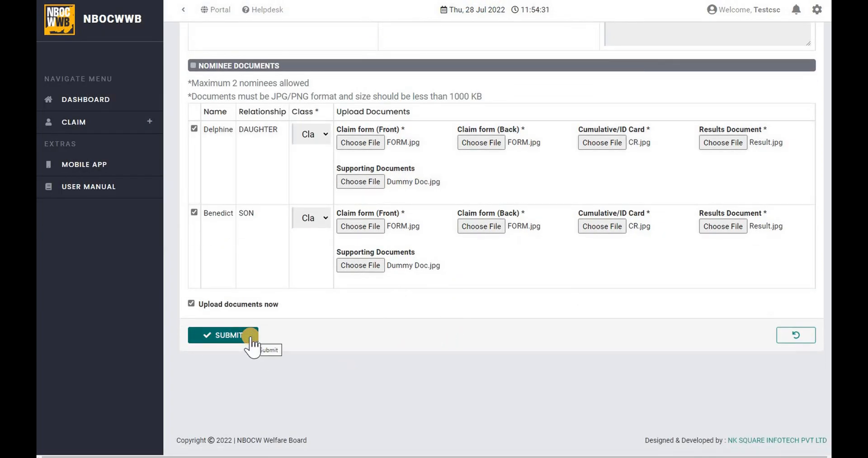
click(223, 335)
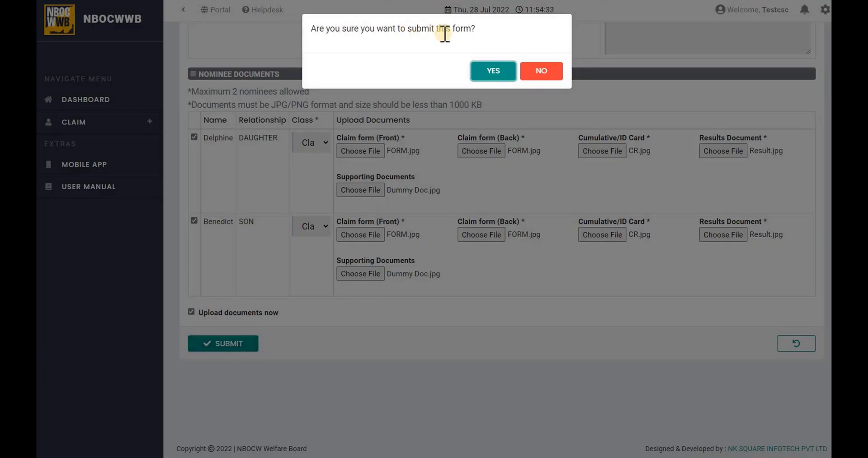
click(494, 71)
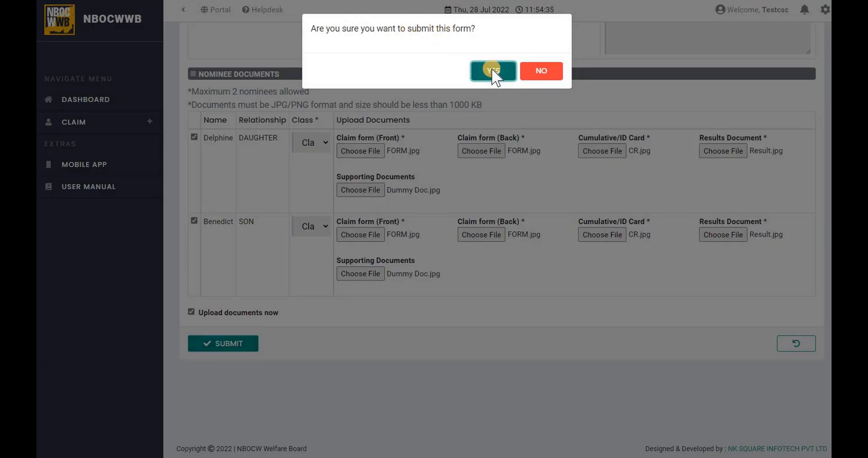
click(493, 71)
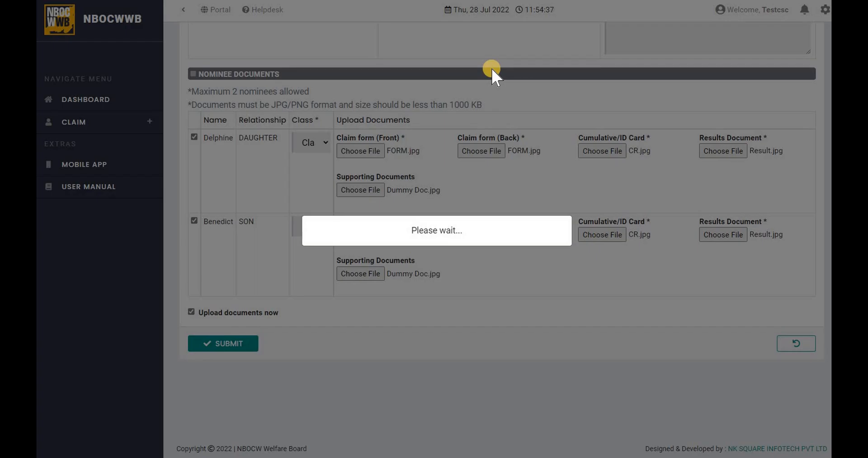
click(223, 343)
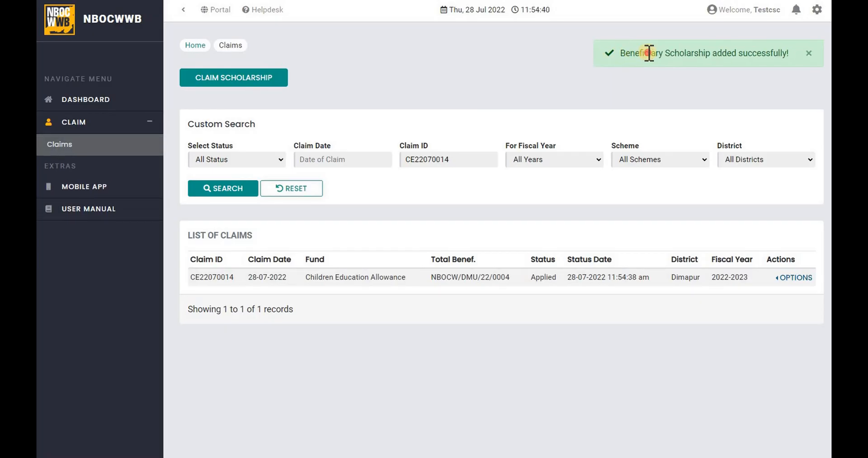
drag(620, 53, 786, 52)
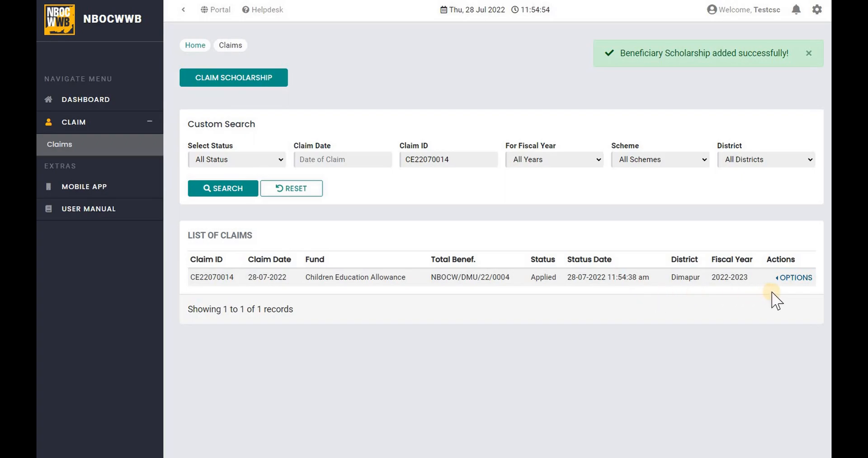
mouse_move(796, 277)
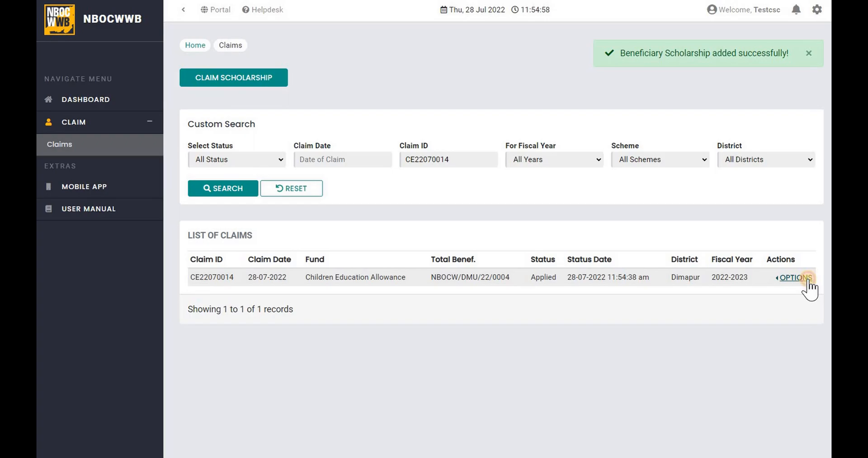
click(796, 277)
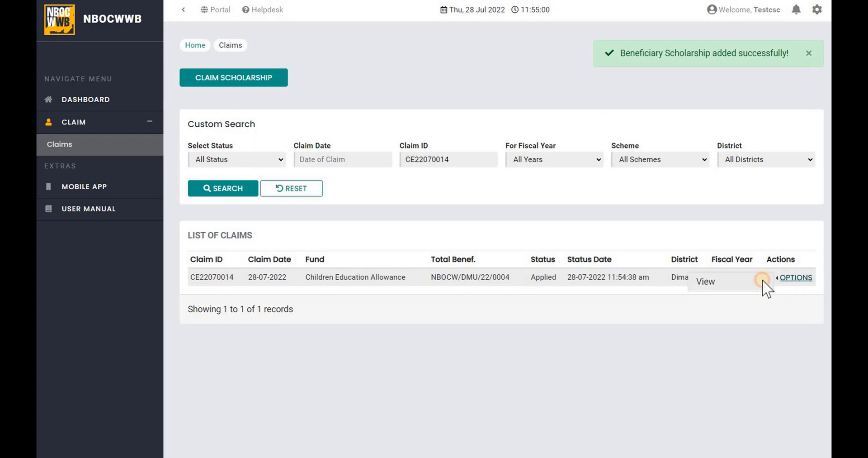
click(706, 282)
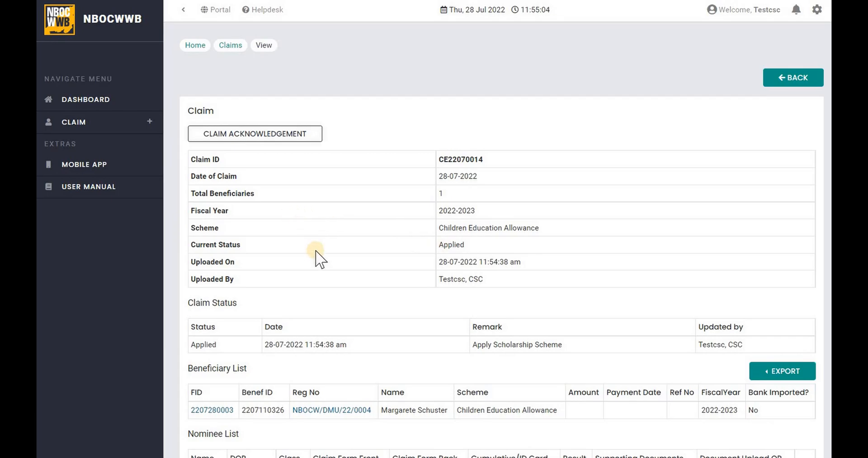
scroll(down, 3)
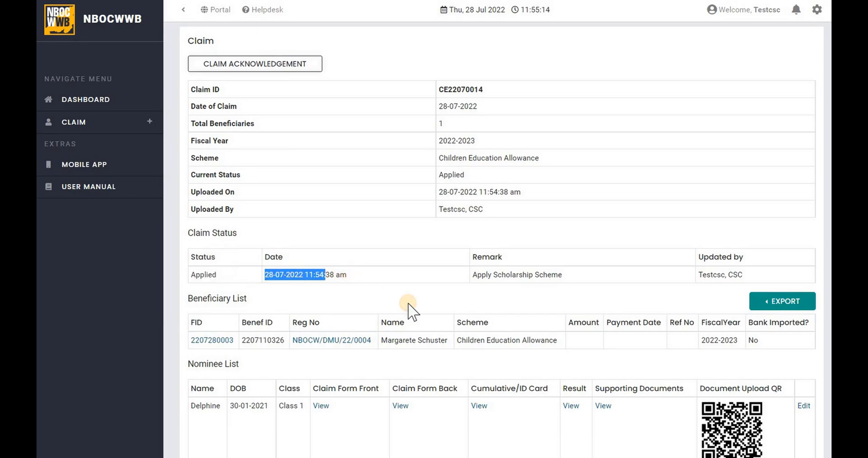
scroll(down, 3)
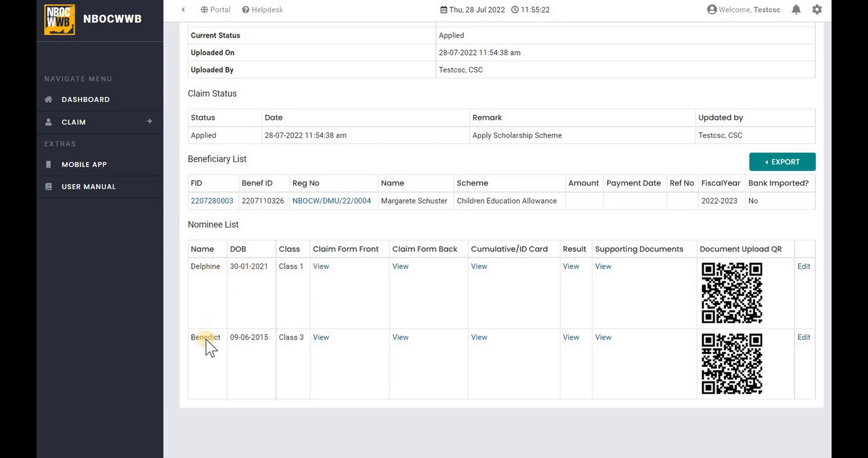
double_click(206, 337)
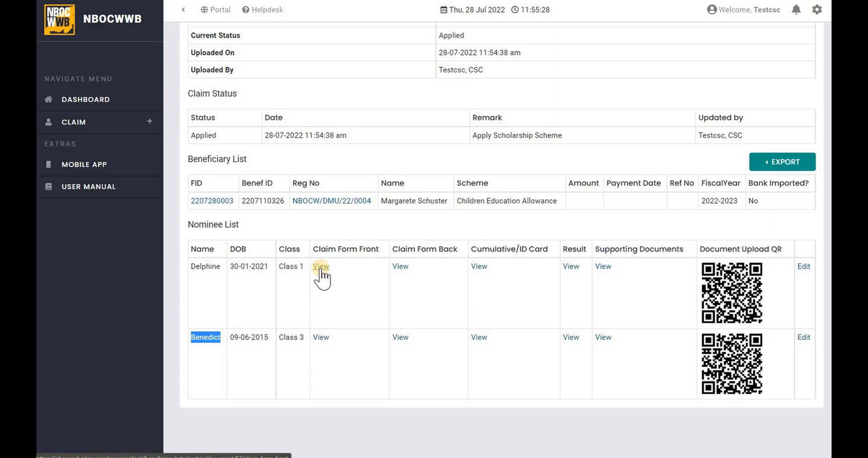
click(321, 266)
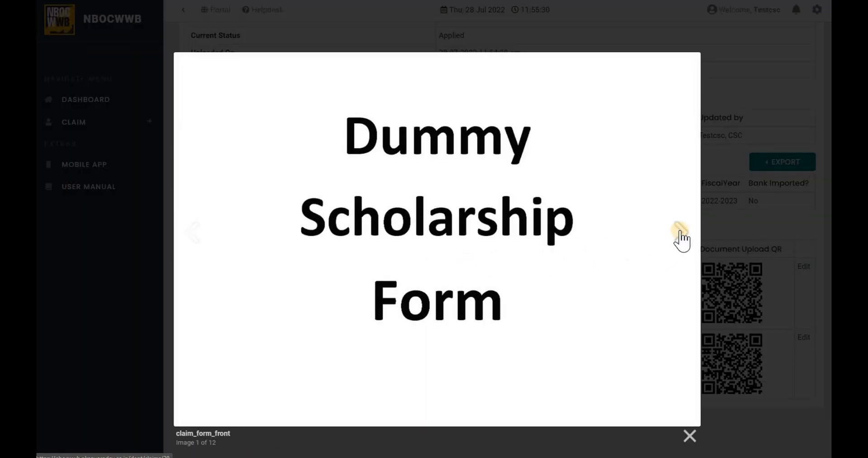
click(682, 232)
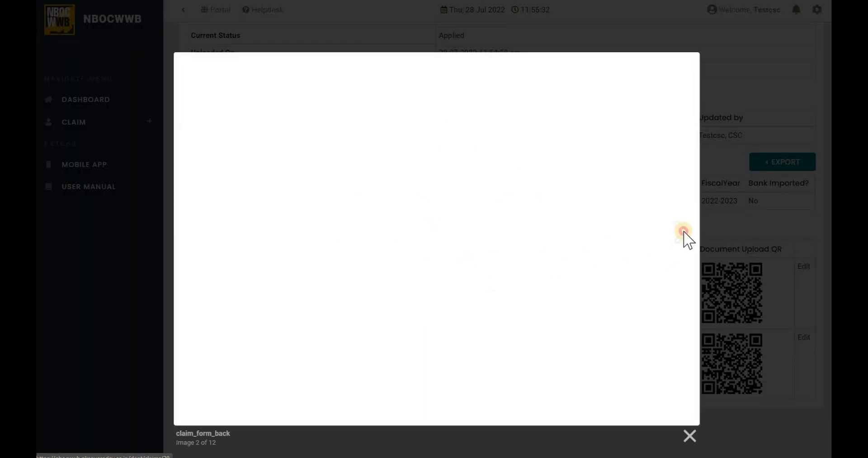
click(681, 232)
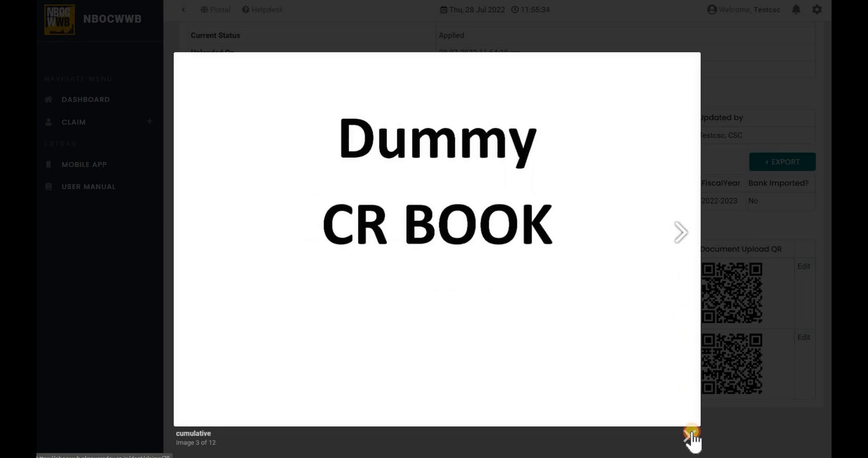
click(692, 433)
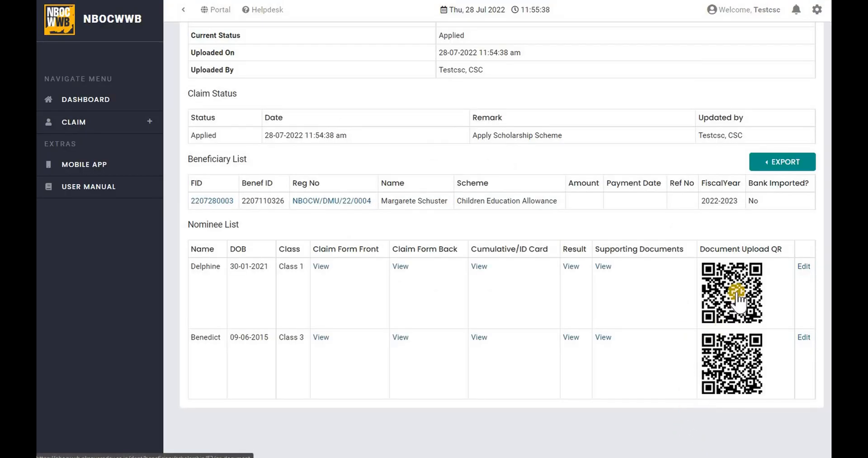
click(732, 293)
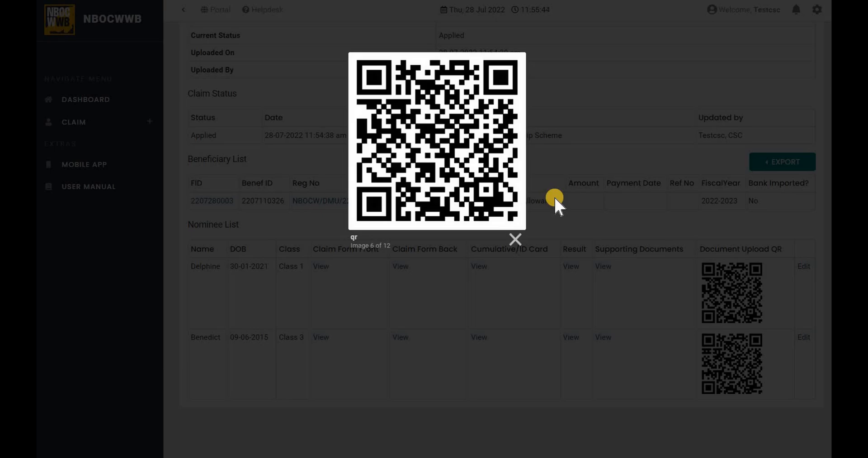
mouse_move(542, 232)
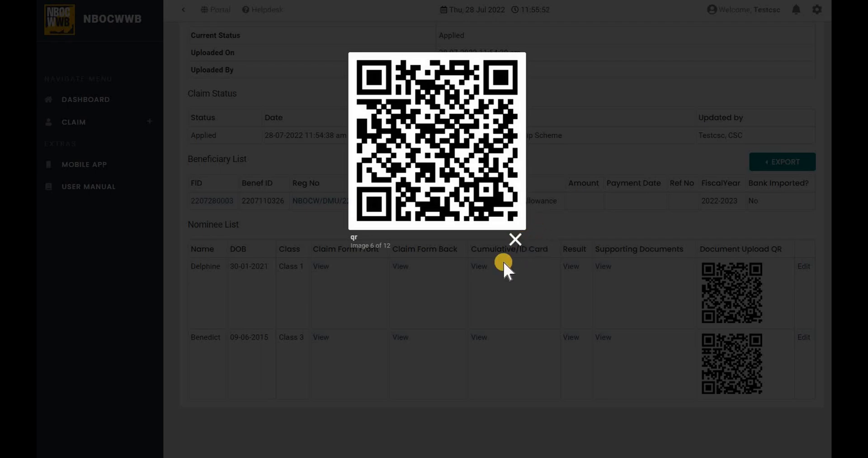
click(515, 239)
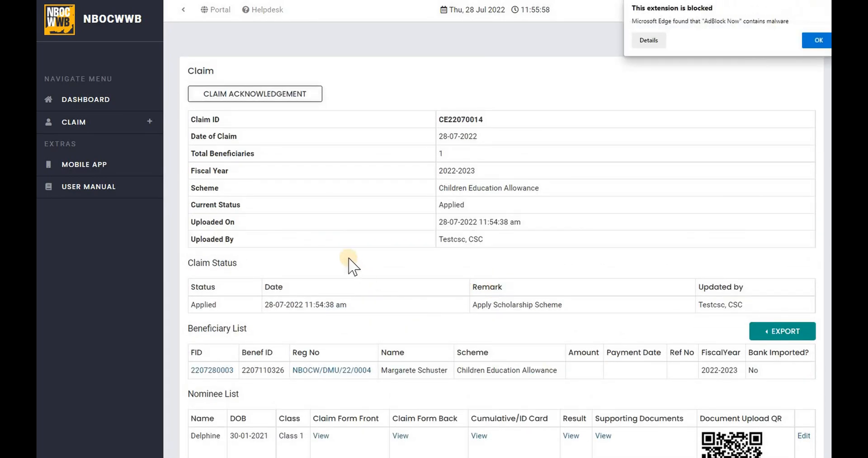
mouse_move(745, 86)
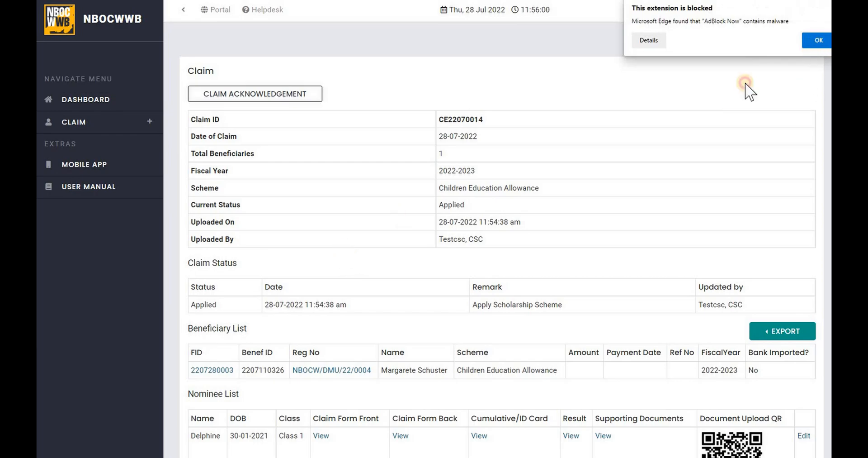
click(818, 40)
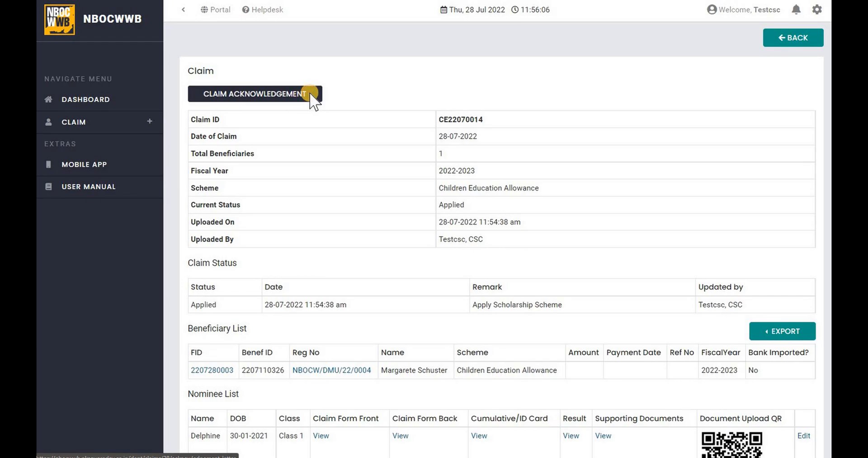
click(254, 94)
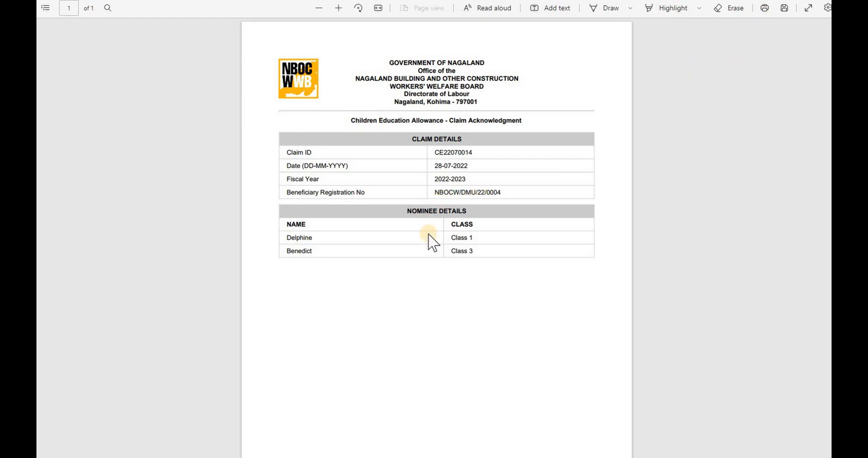
mouse_move(332, 234)
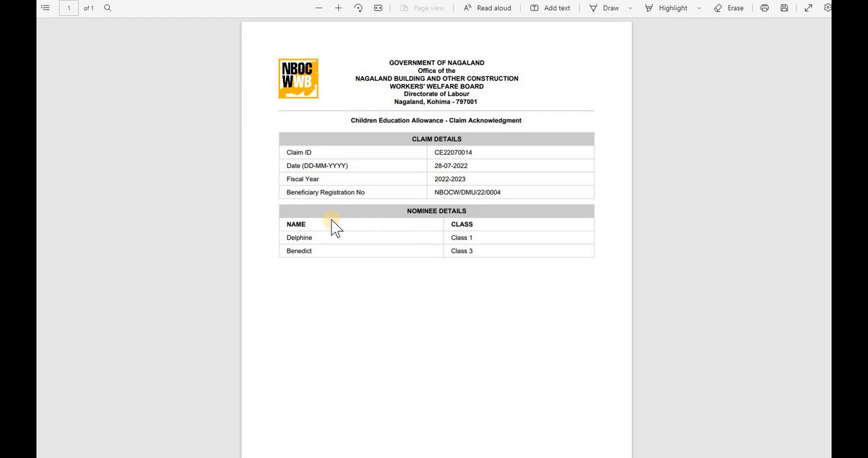